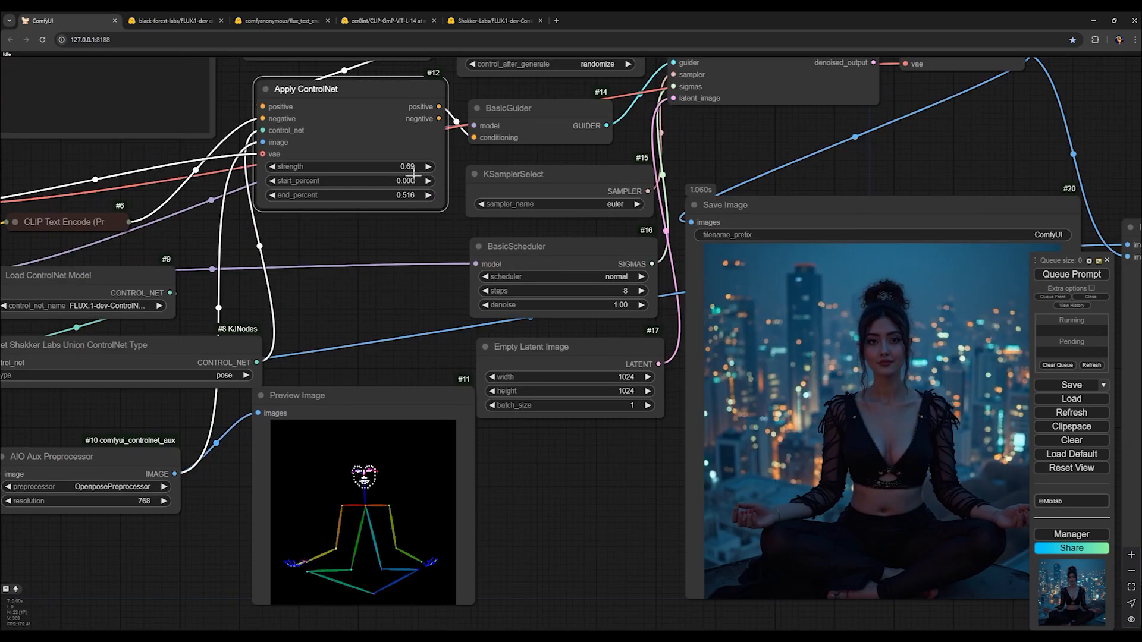
- Raise the Apply ControlNet strength above 0.69 via the widget arrow
left_click(427, 166)
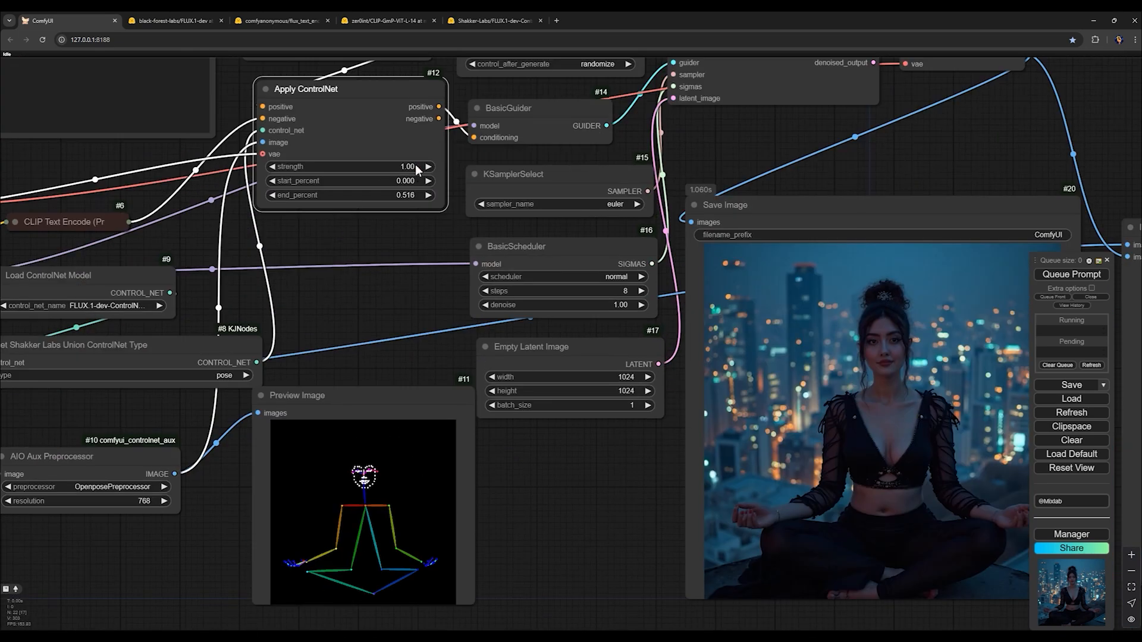
mouse_move(923, 469)
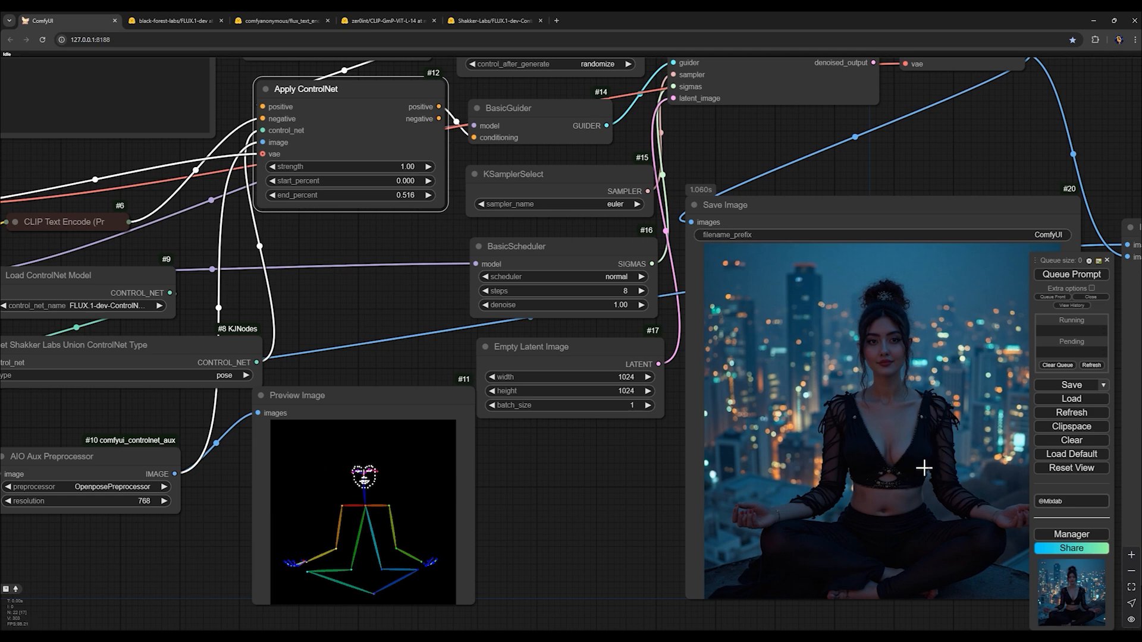
mouse_move(847, 489)
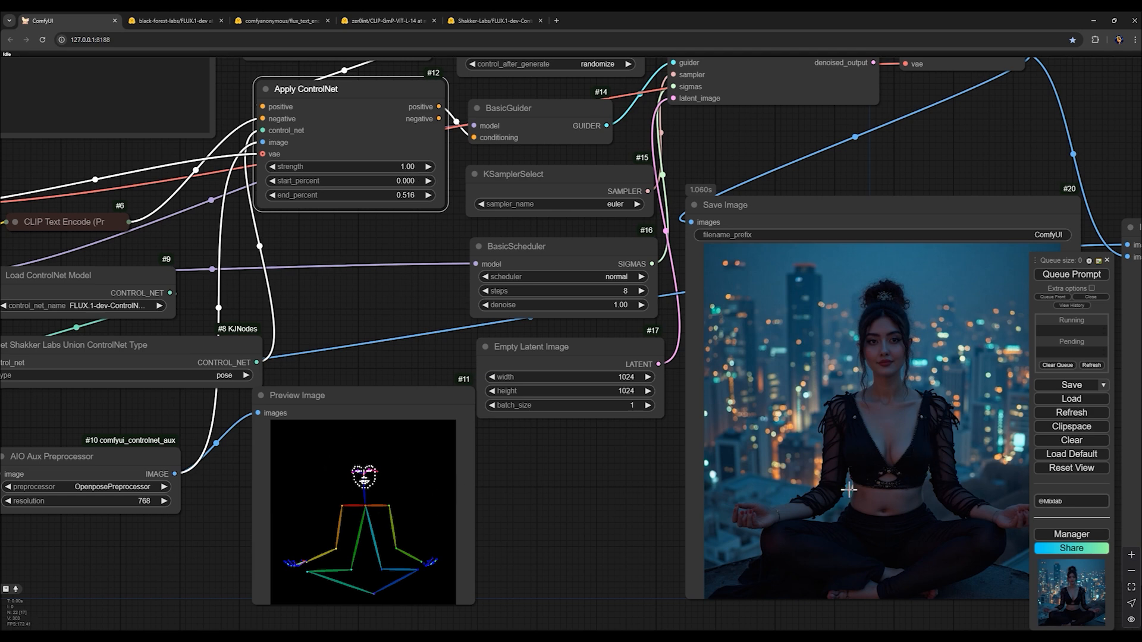
mouse_move(636, 548)
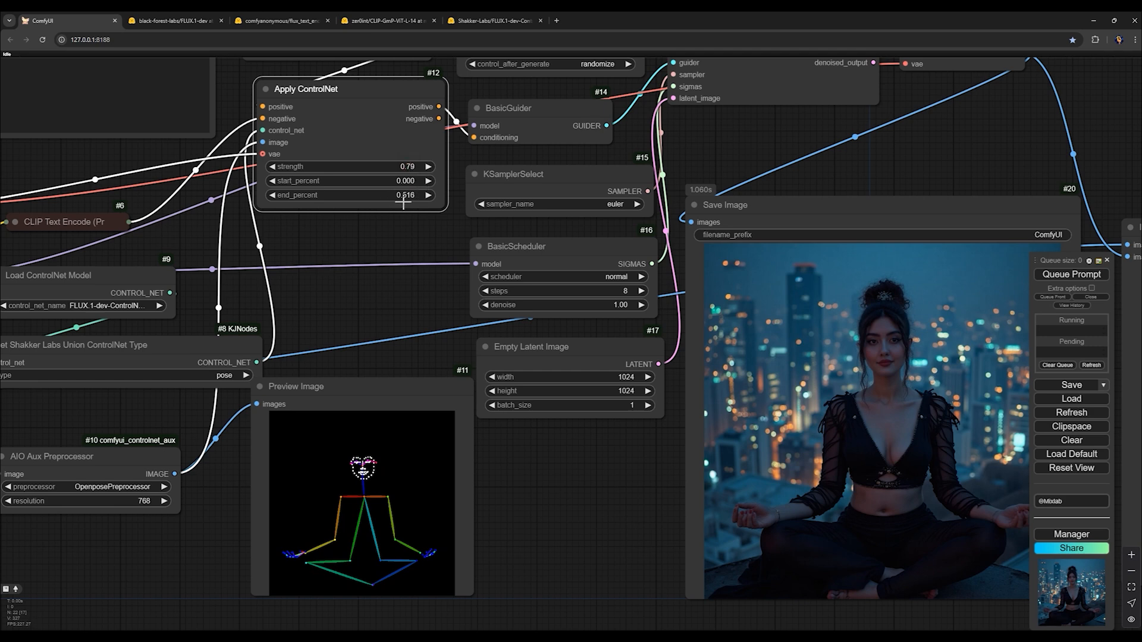
mouse_move(280, 212)
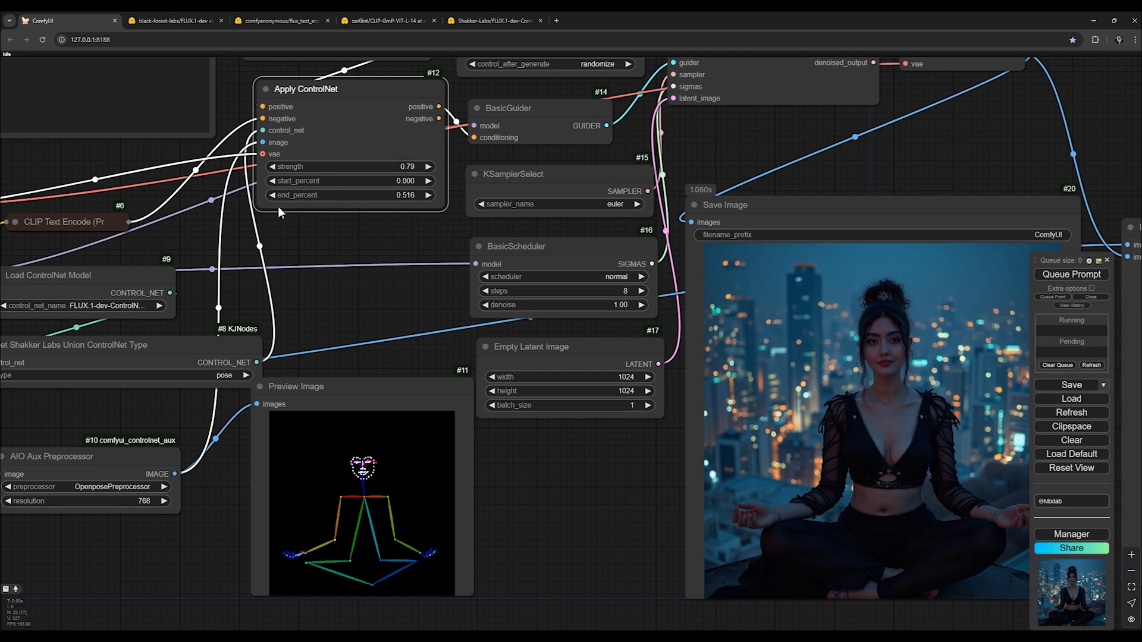
mouse_move(581, 331)
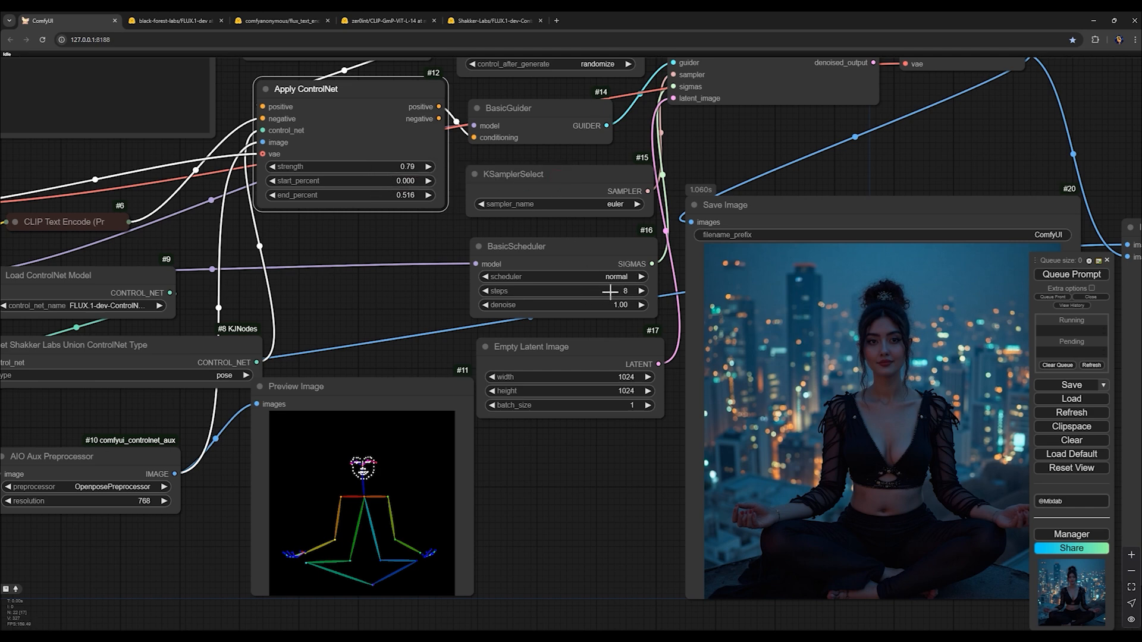
mouse_move(547, 263)
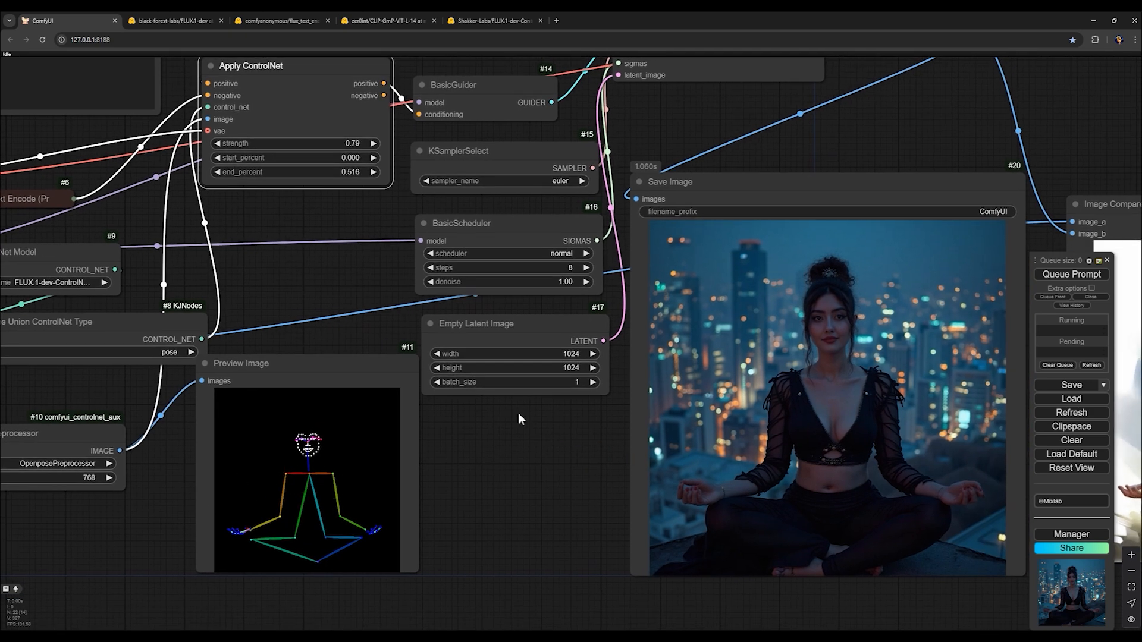
mouse_move(368, 222)
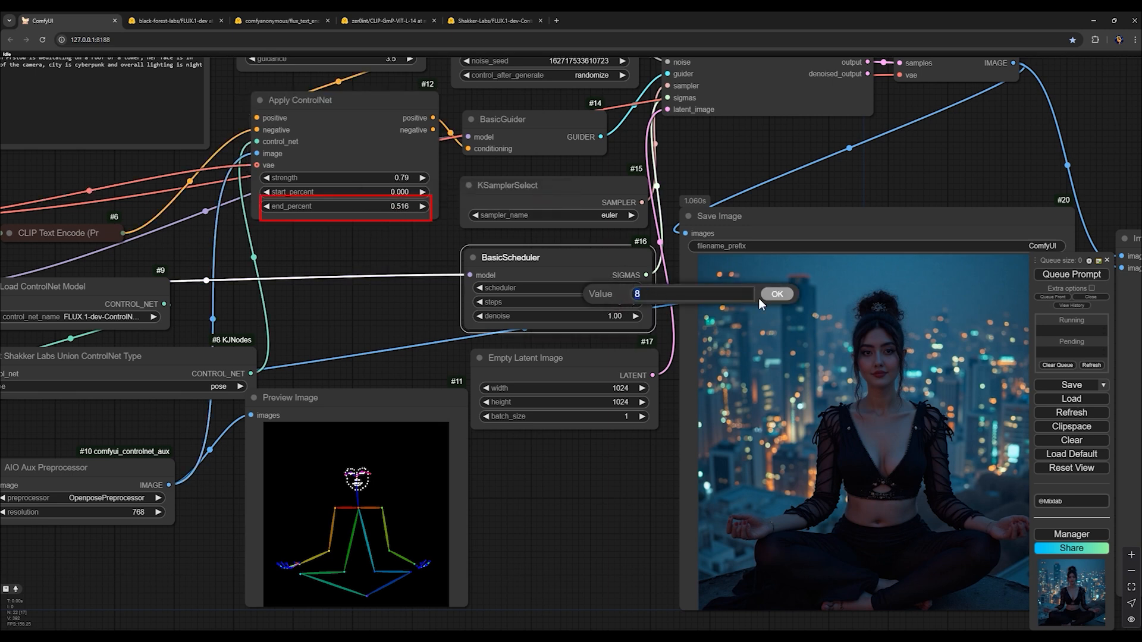
left_click(778, 294)
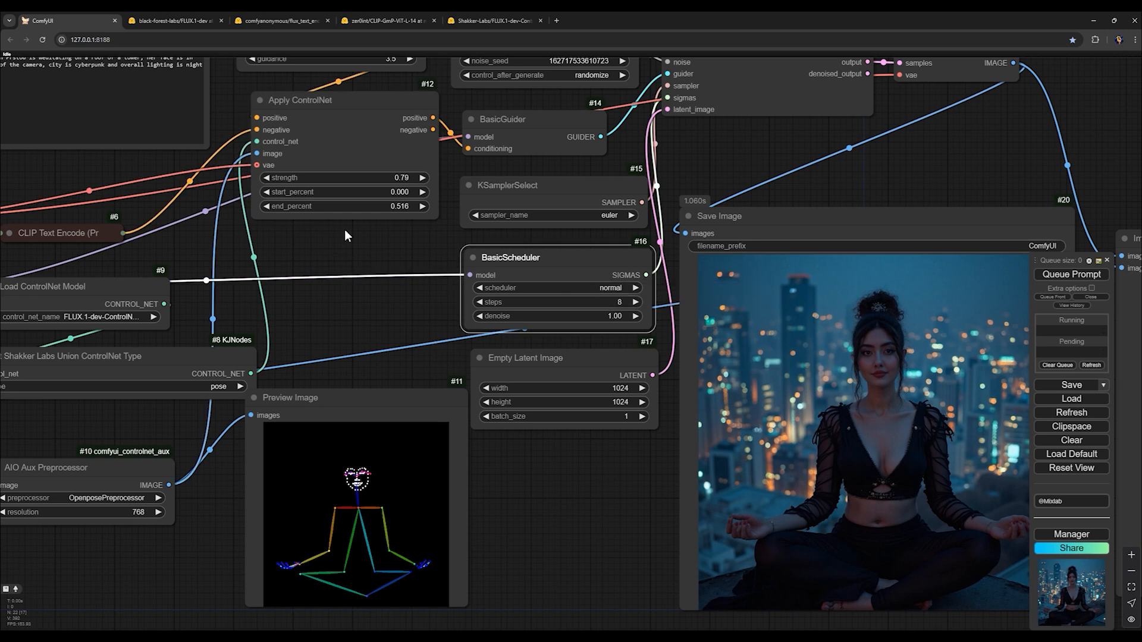
mouse_move(373, 476)
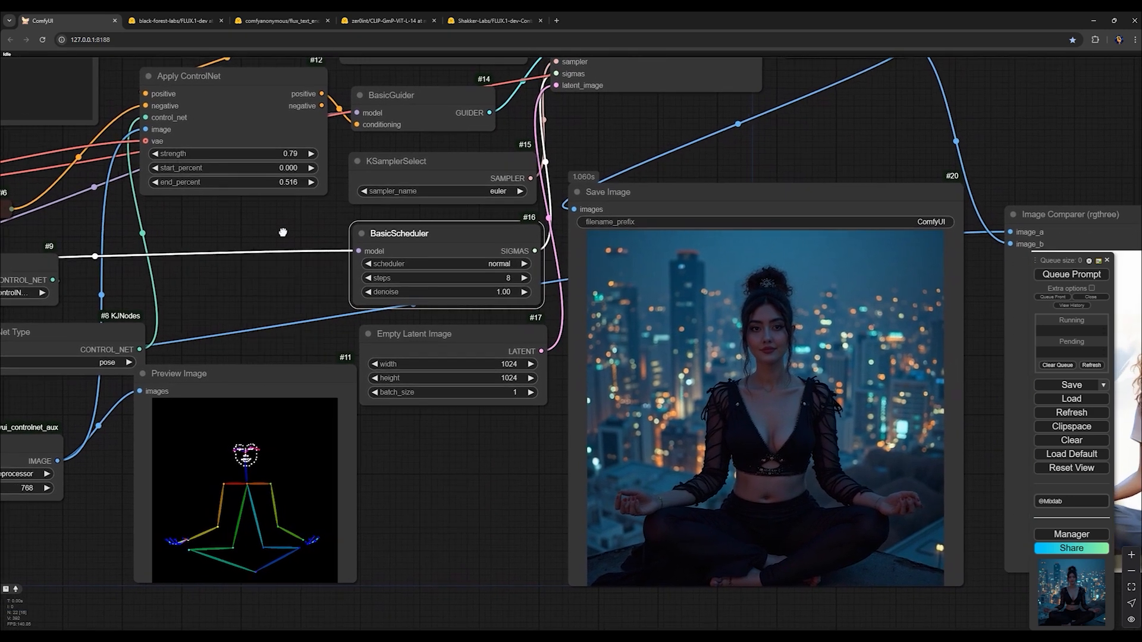
left_click_drag(283, 232, 313, 244)
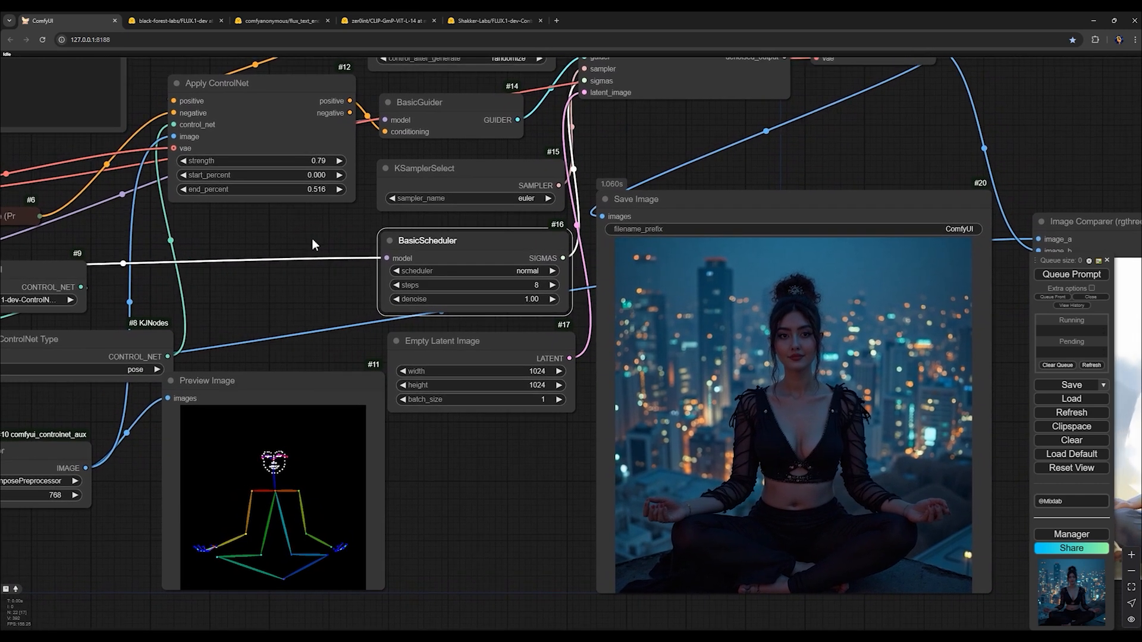
mouse_move(684, 393)
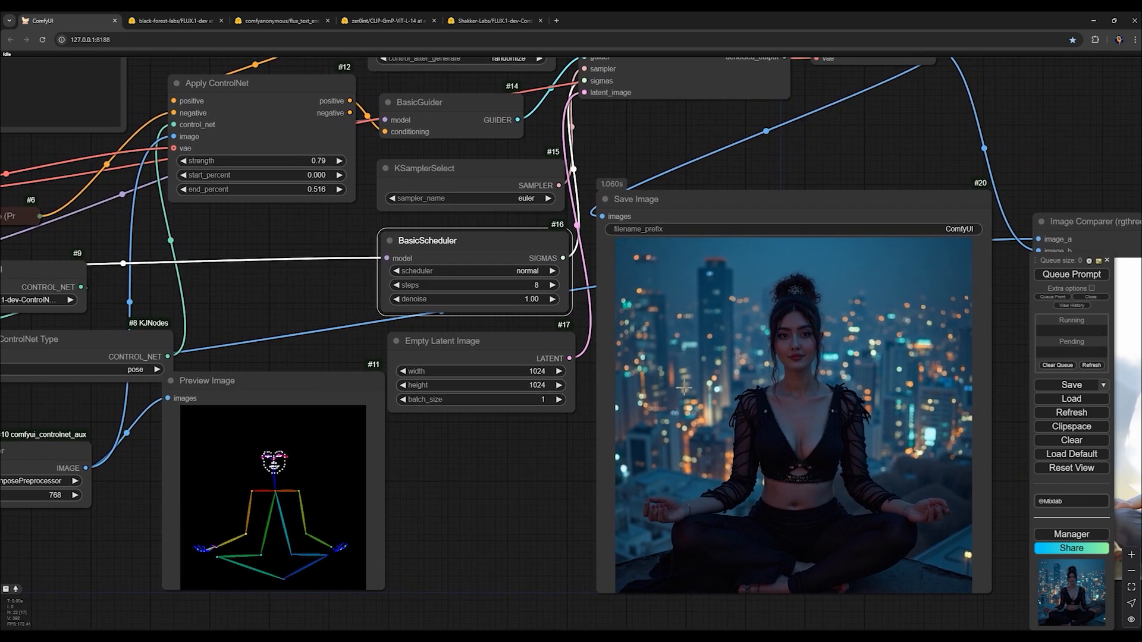
mouse_move(429, 289)
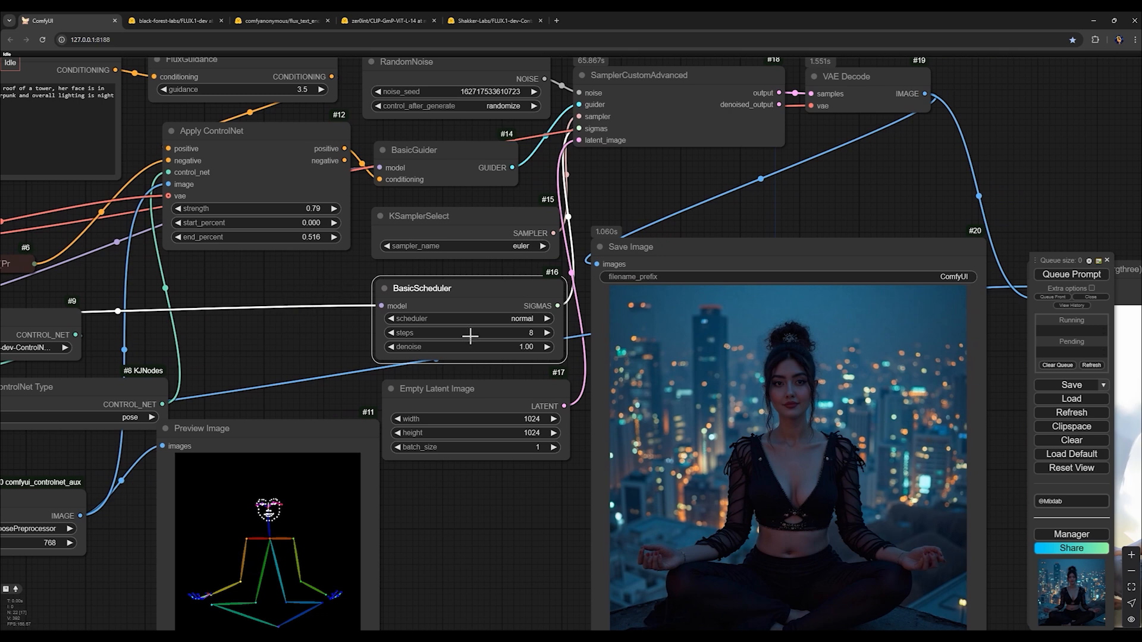
mouse_move(312, 243)
type("0.")
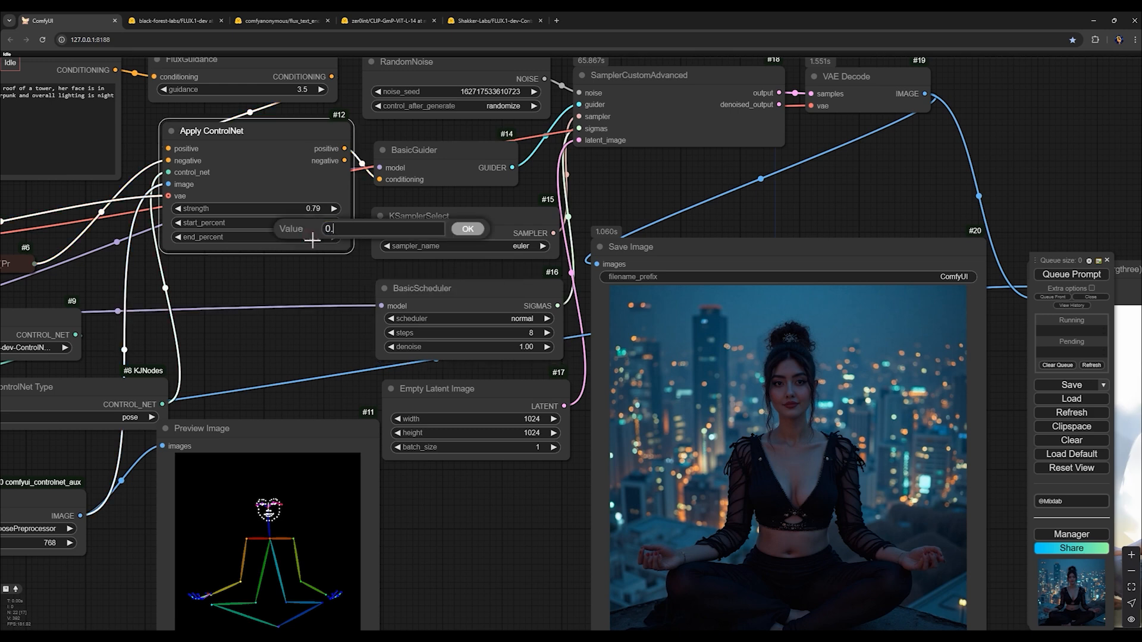
- Set the ControlNet end_percent to 0.5 and confirm the edit
left_click(466, 228)
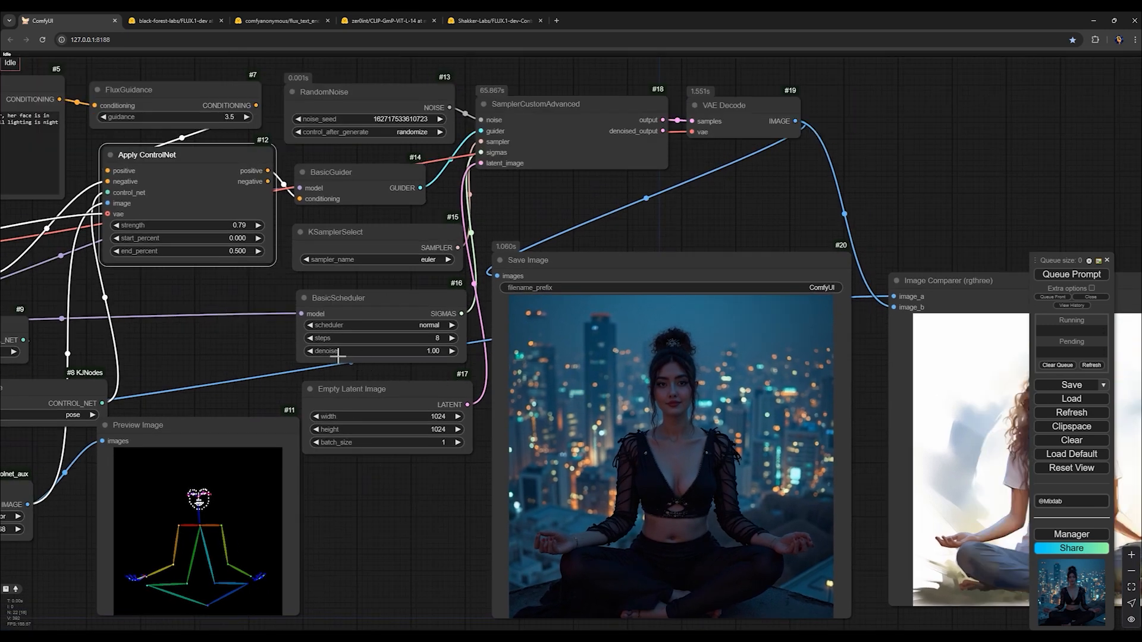
mouse_move(238, 318)
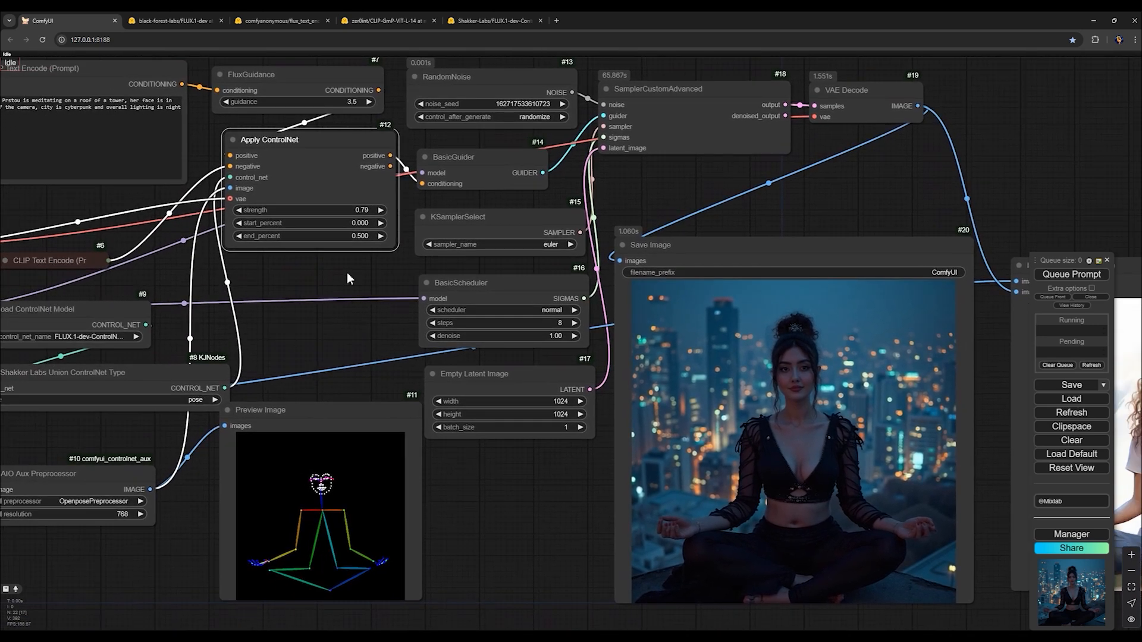
mouse_move(317, 427)
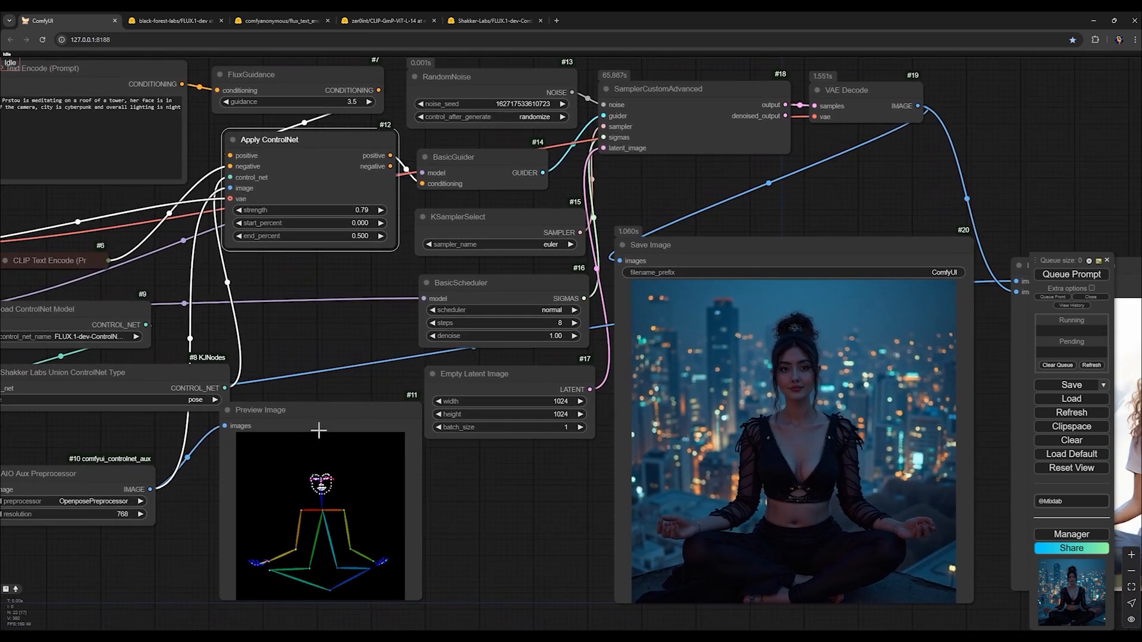
mouse_move(324, 445)
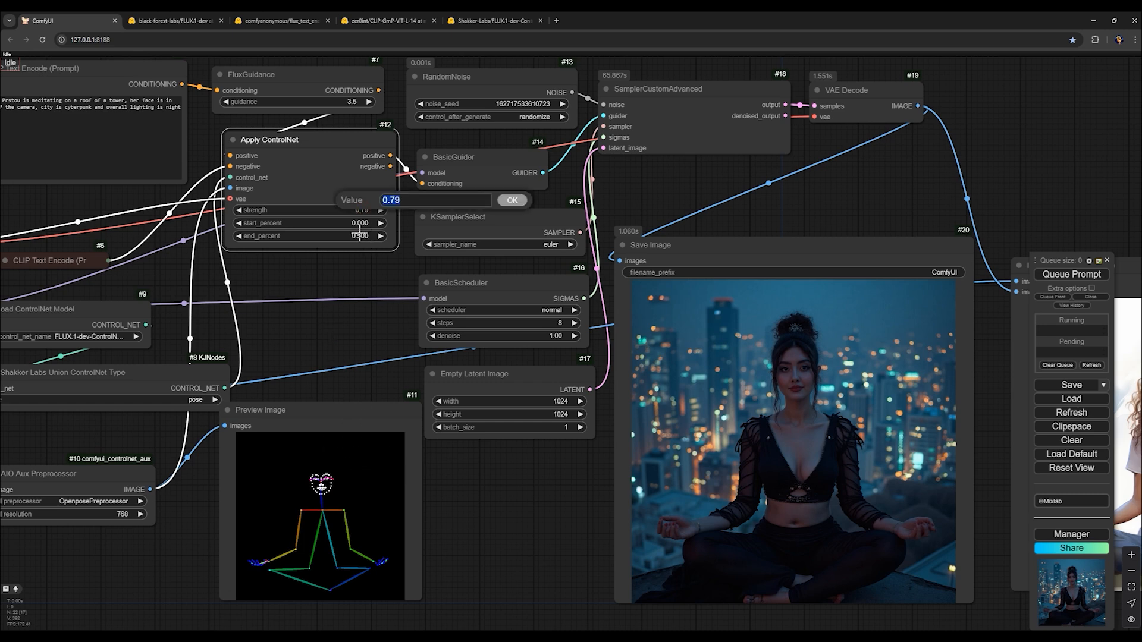
left_click(511, 200)
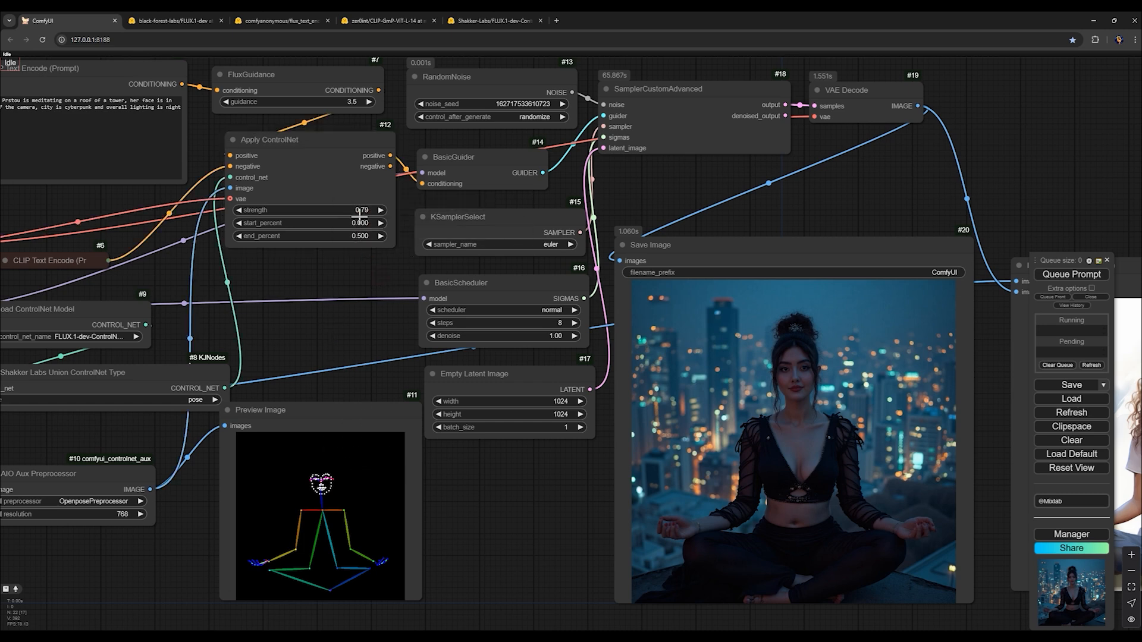
- Set the ControlNet strength to 0.64 and keep start_percent at 0
double_click(358, 209)
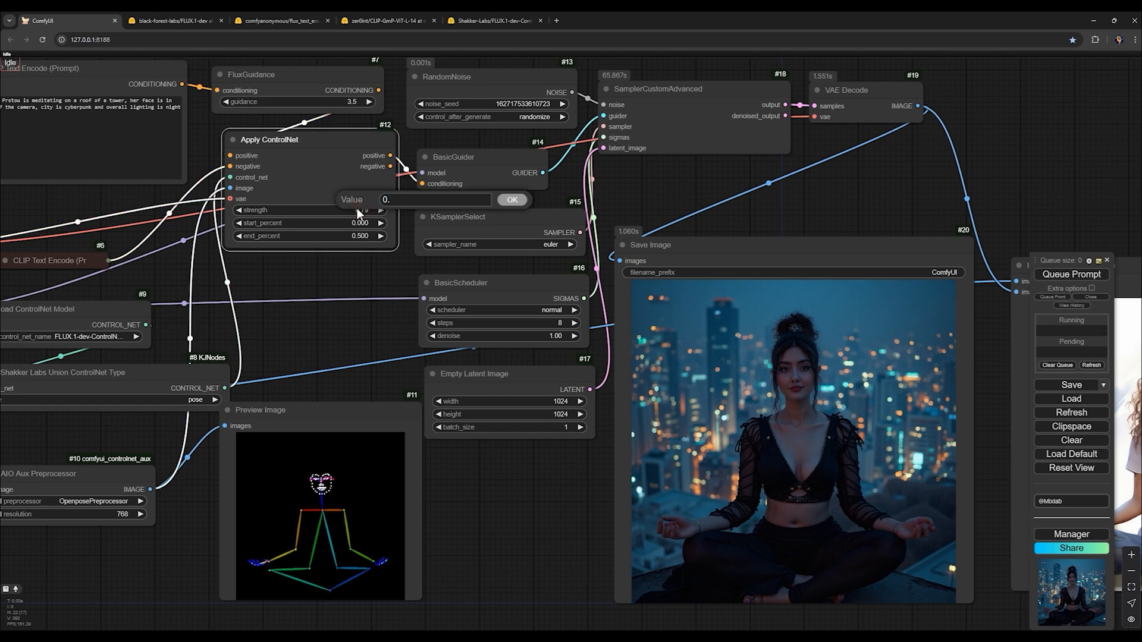
type("0.64")
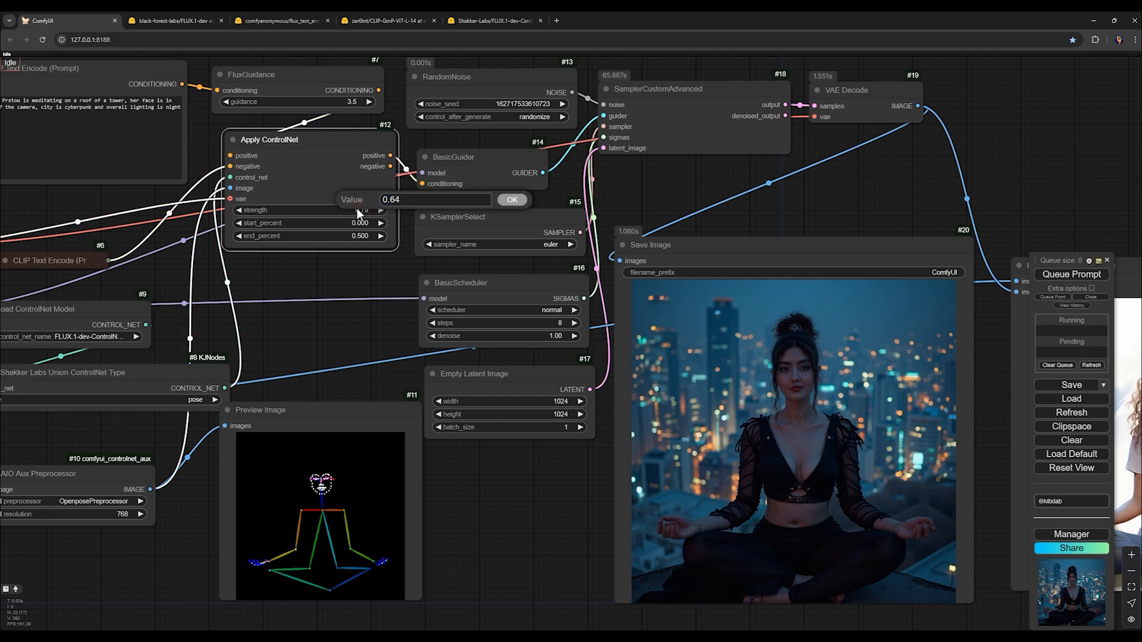
left_click(512, 200)
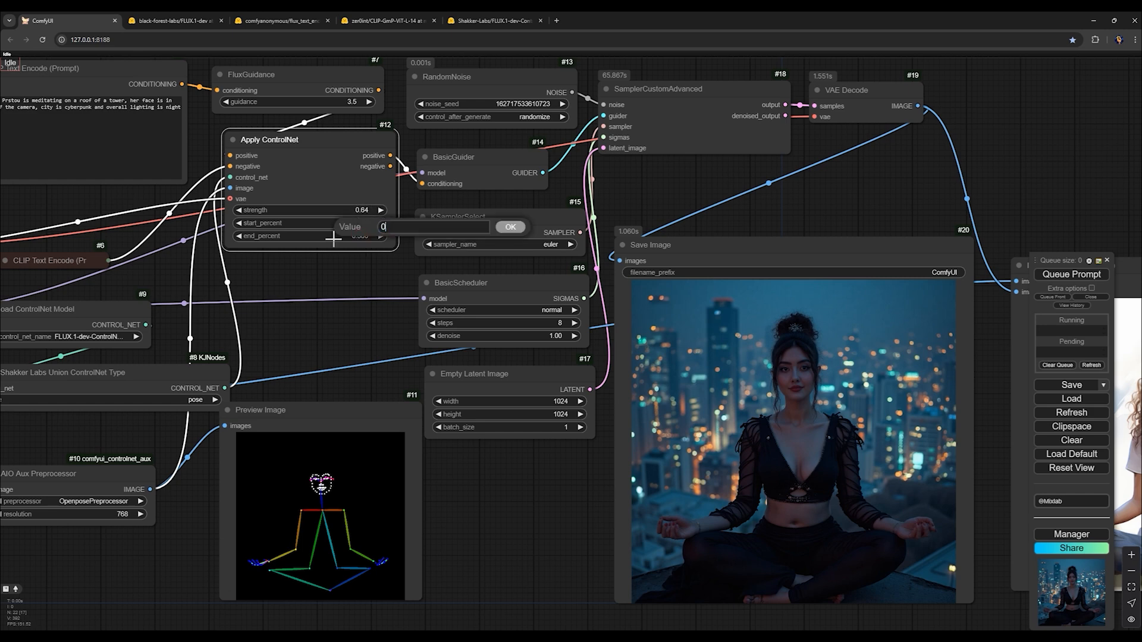
left_click(511, 226)
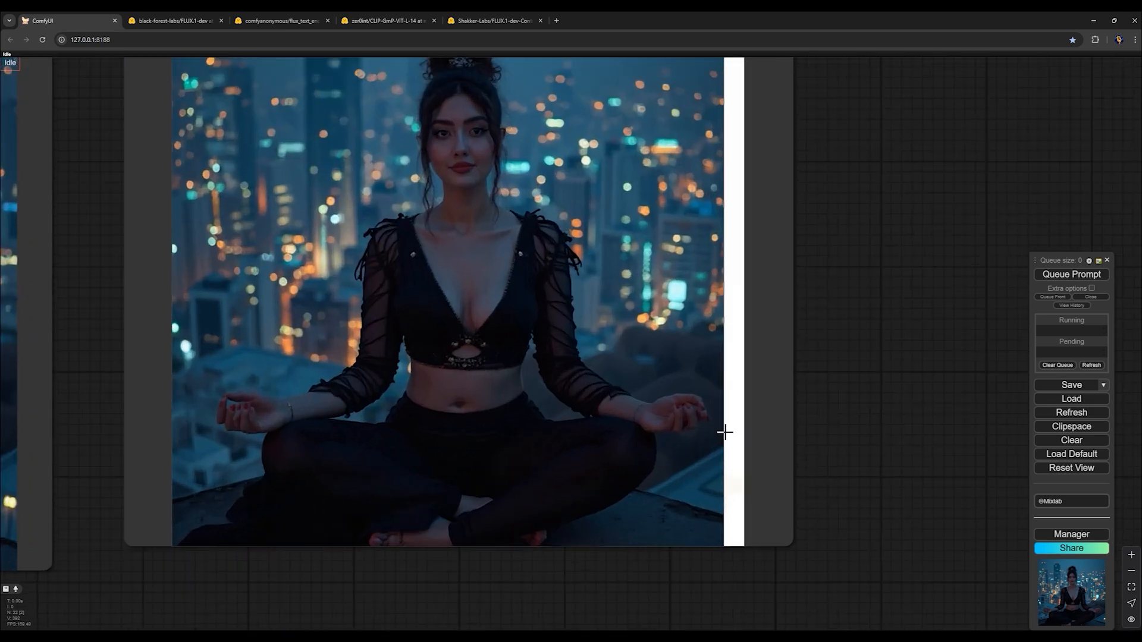
mouse_move(676, 422)
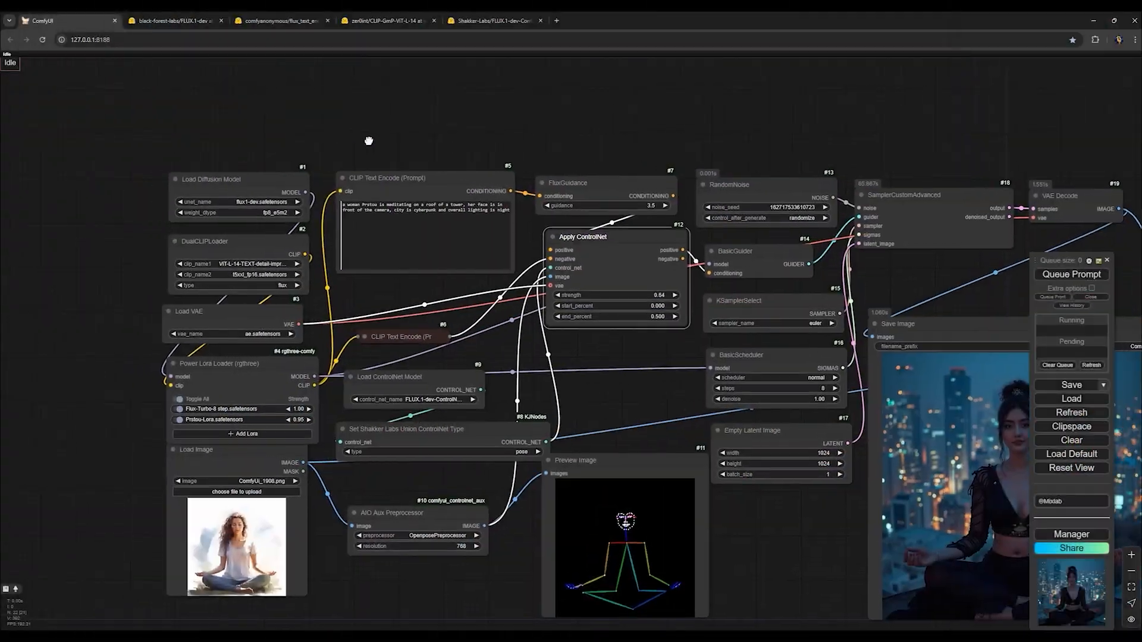
- Add a Unet Loader (GGUF) node and choose flux1-dev-Q4_K_S.gguf as its model
left_click_drag(368, 141, 498, 180)
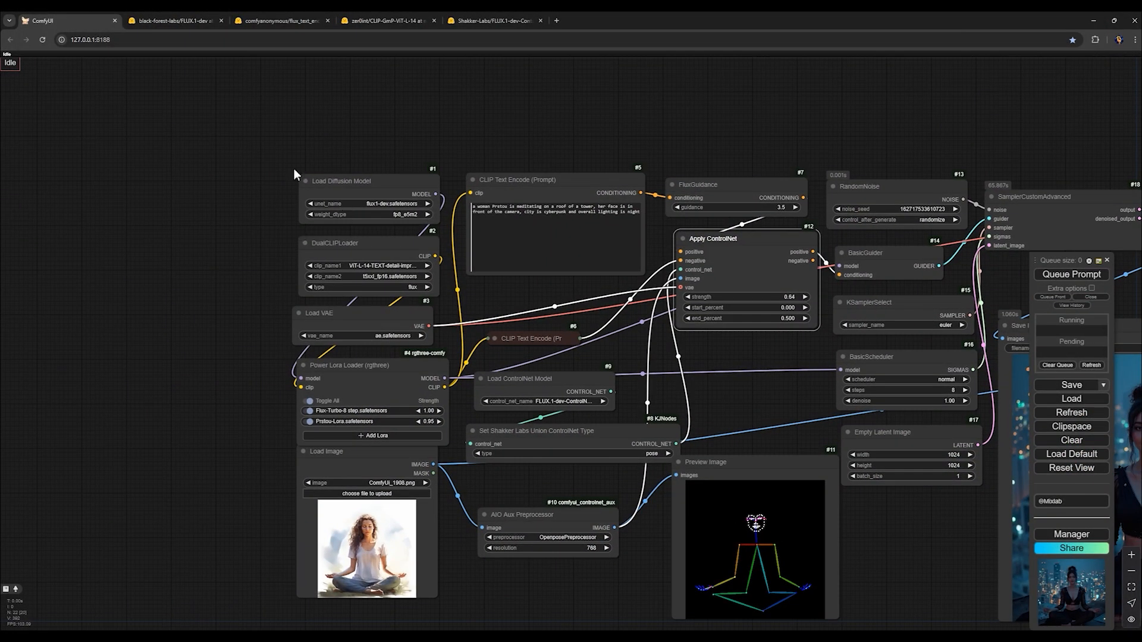
double_click(547, 205)
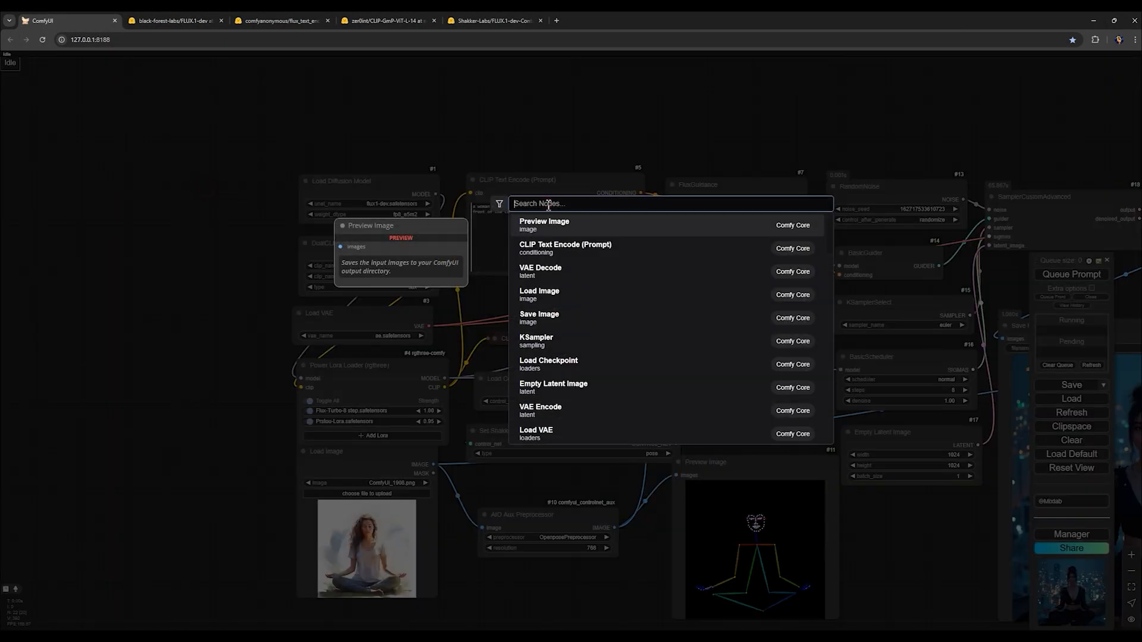
type("gguf")
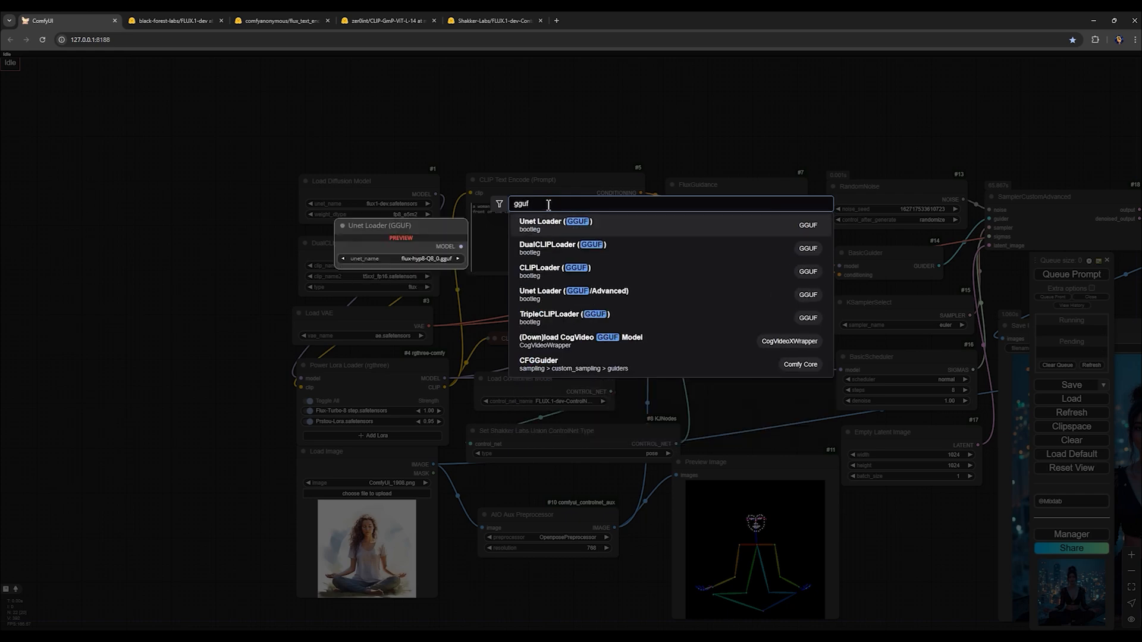
left_click(555, 222)
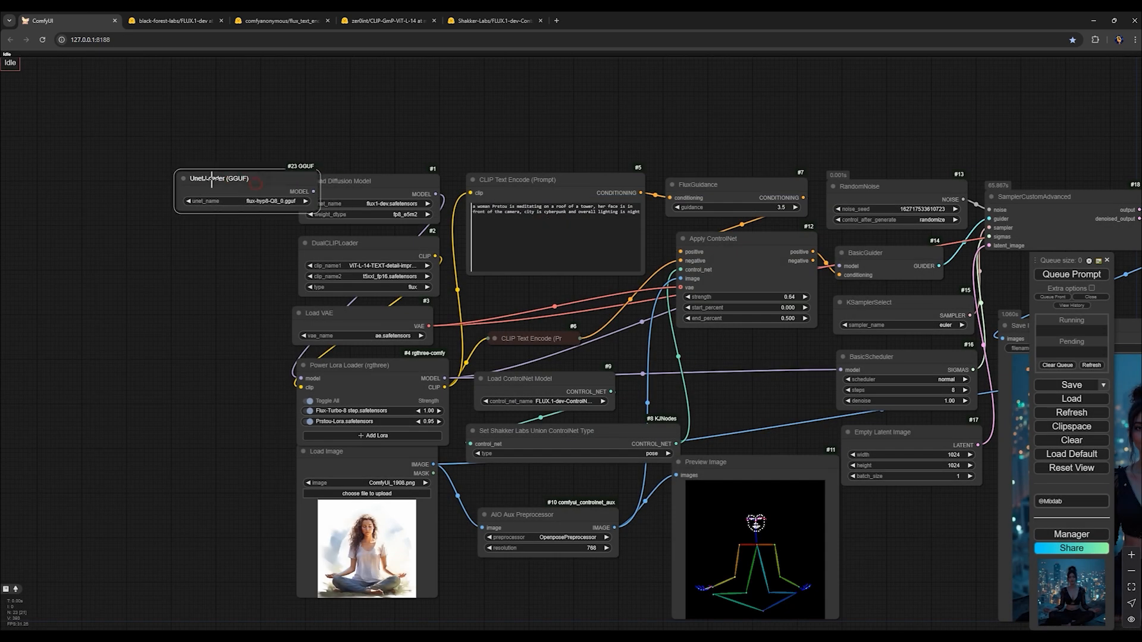
left_click(274, 200)
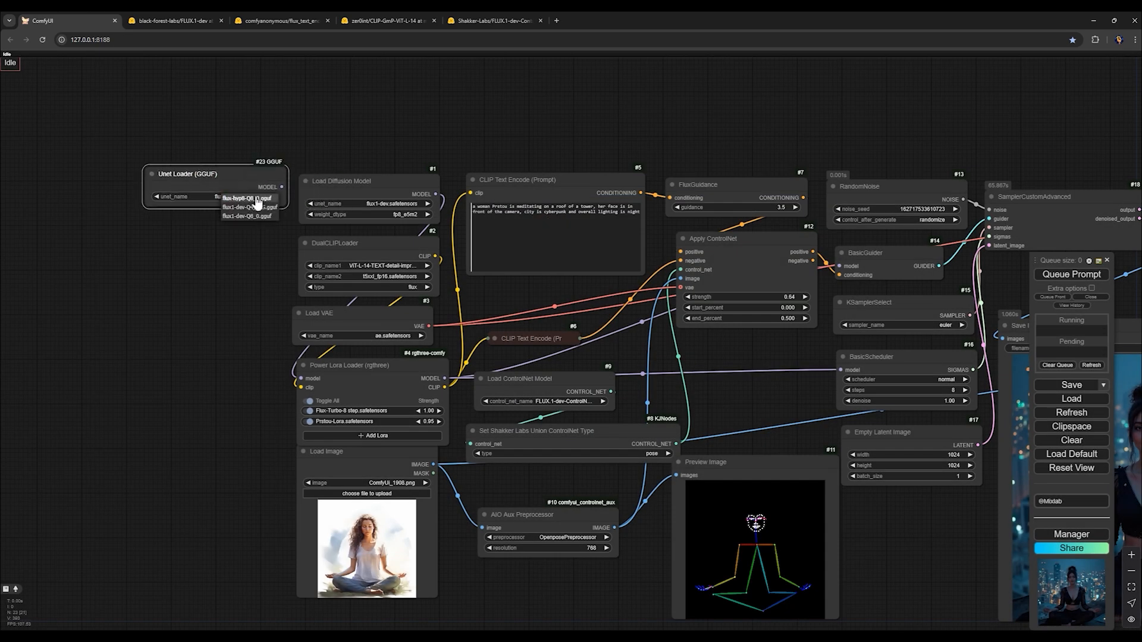
left_click(255, 216)
type("d")
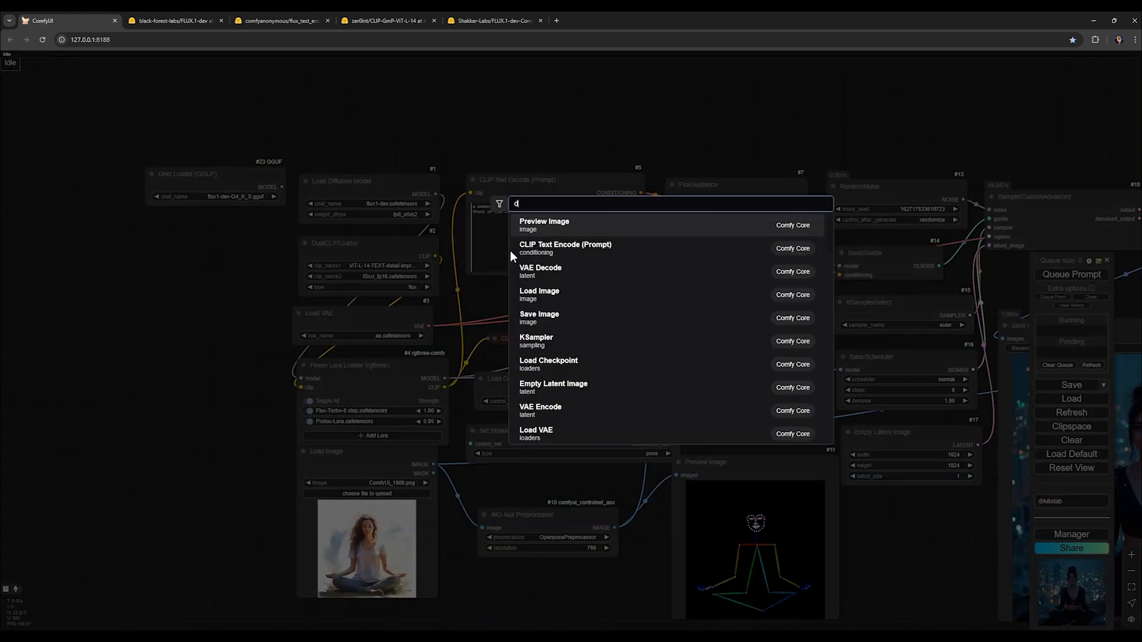
- Add a DualCLIPLoader (GGUF) with Flux text encoders and connect it to the LoRA loader
type("ual")
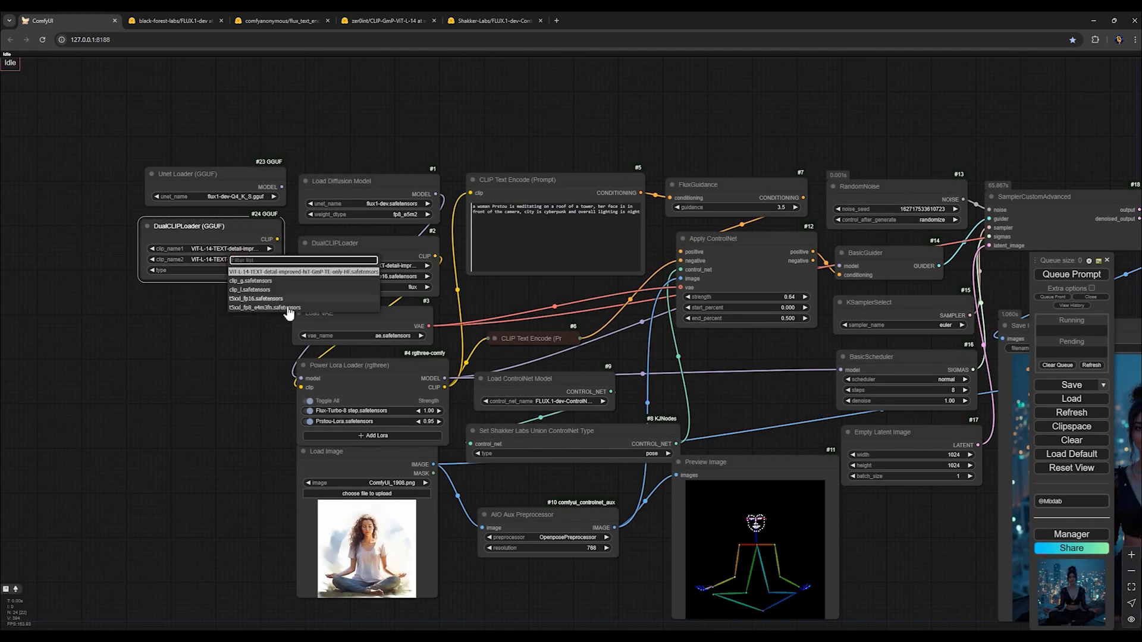
left_click(255, 298)
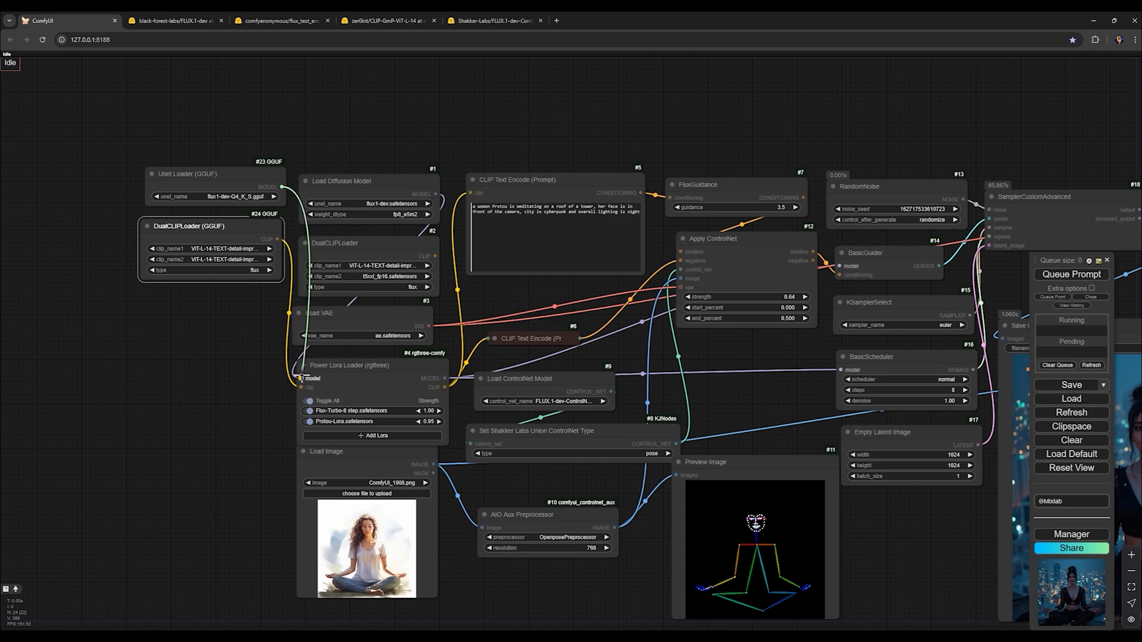
left_click_drag(368, 181, 386, 94)
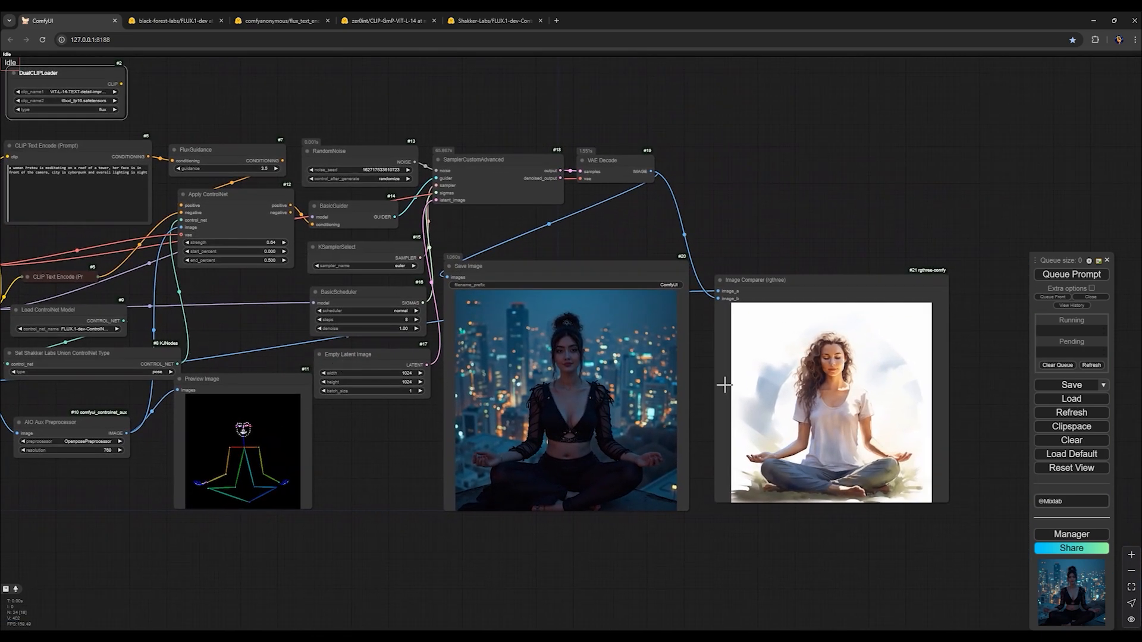
- Slide the Image Comparer to reveal the rooftop output against the reference photo
left_click_drag(725, 384, 778, 357)
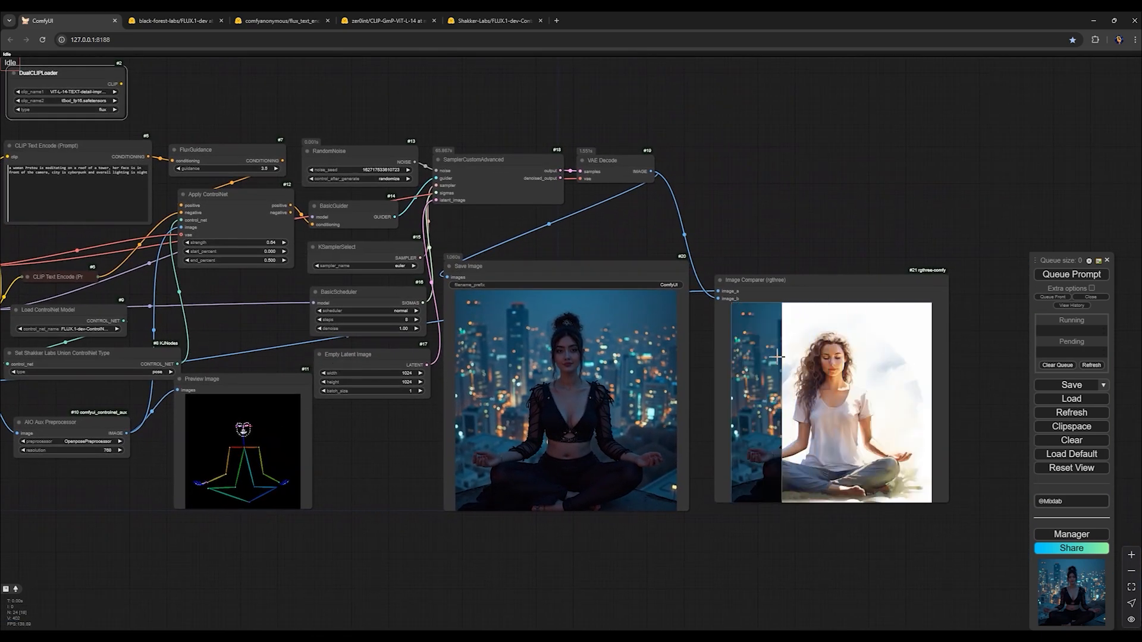